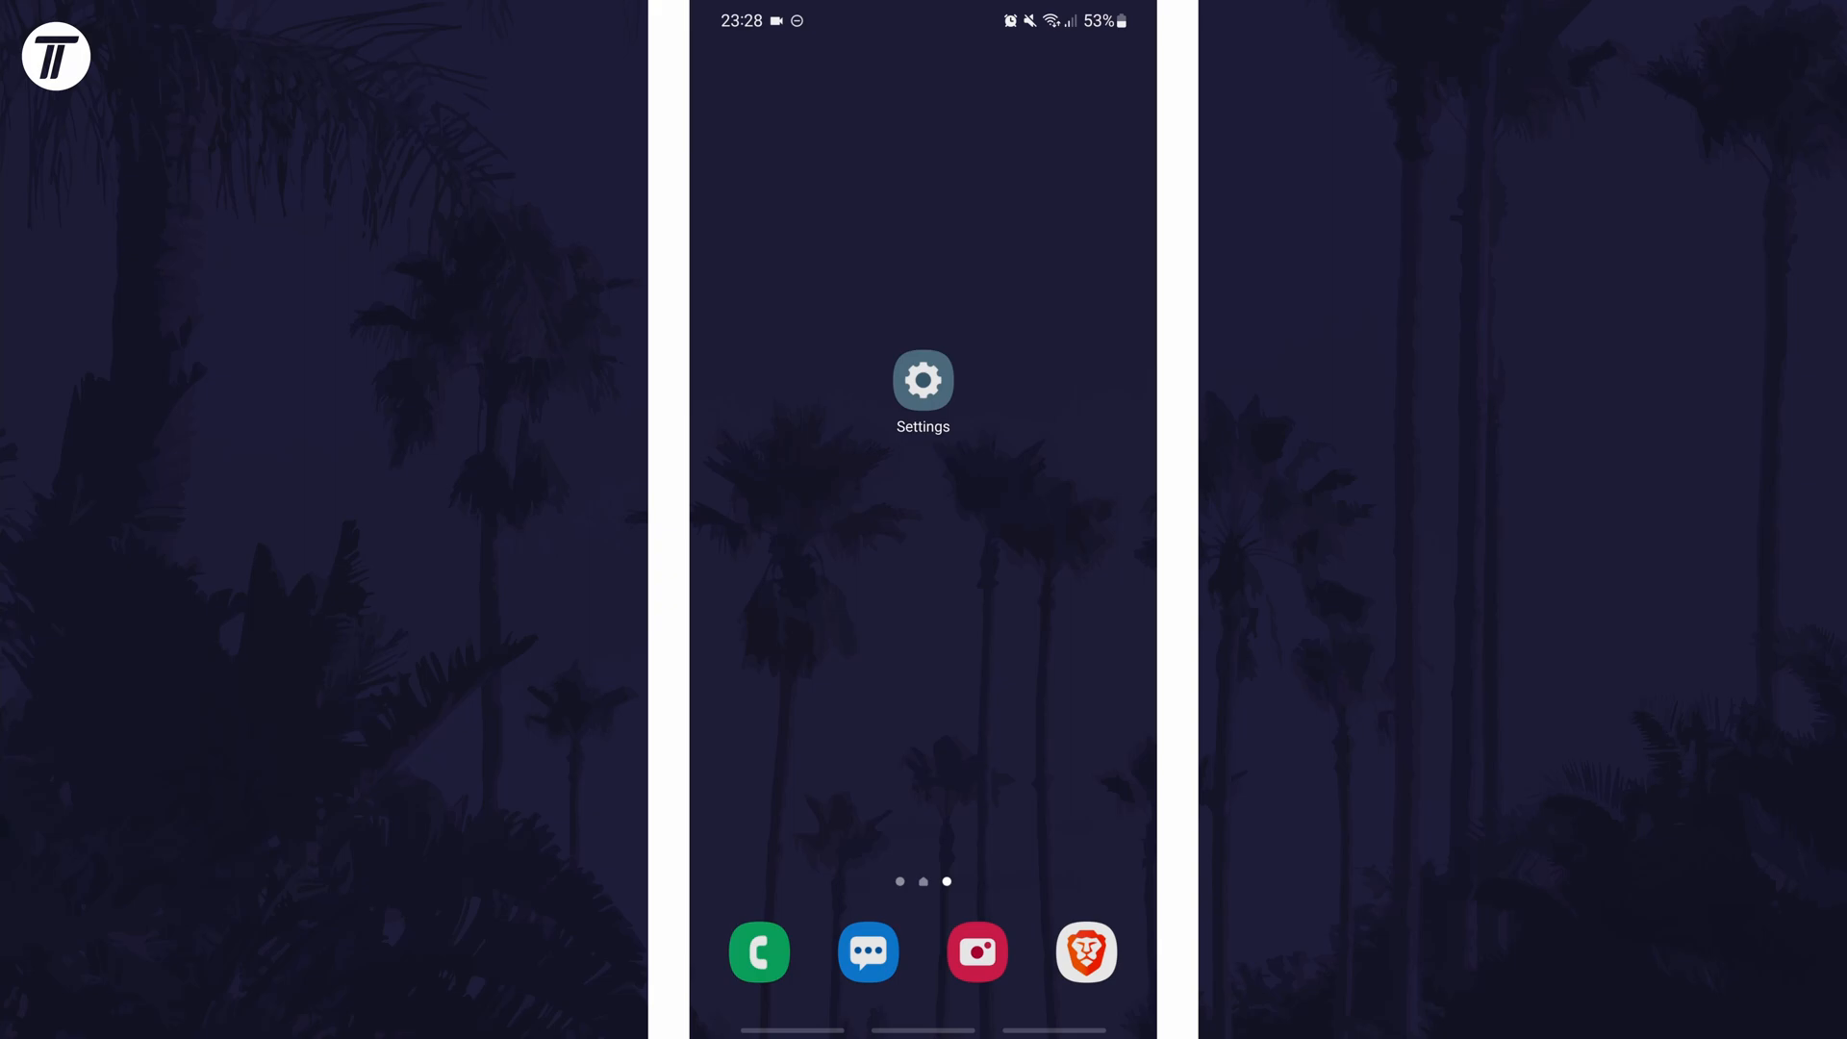
- Launch the Settings app from the home screen
{"action": "left_click", "coordinate": [922, 378]}
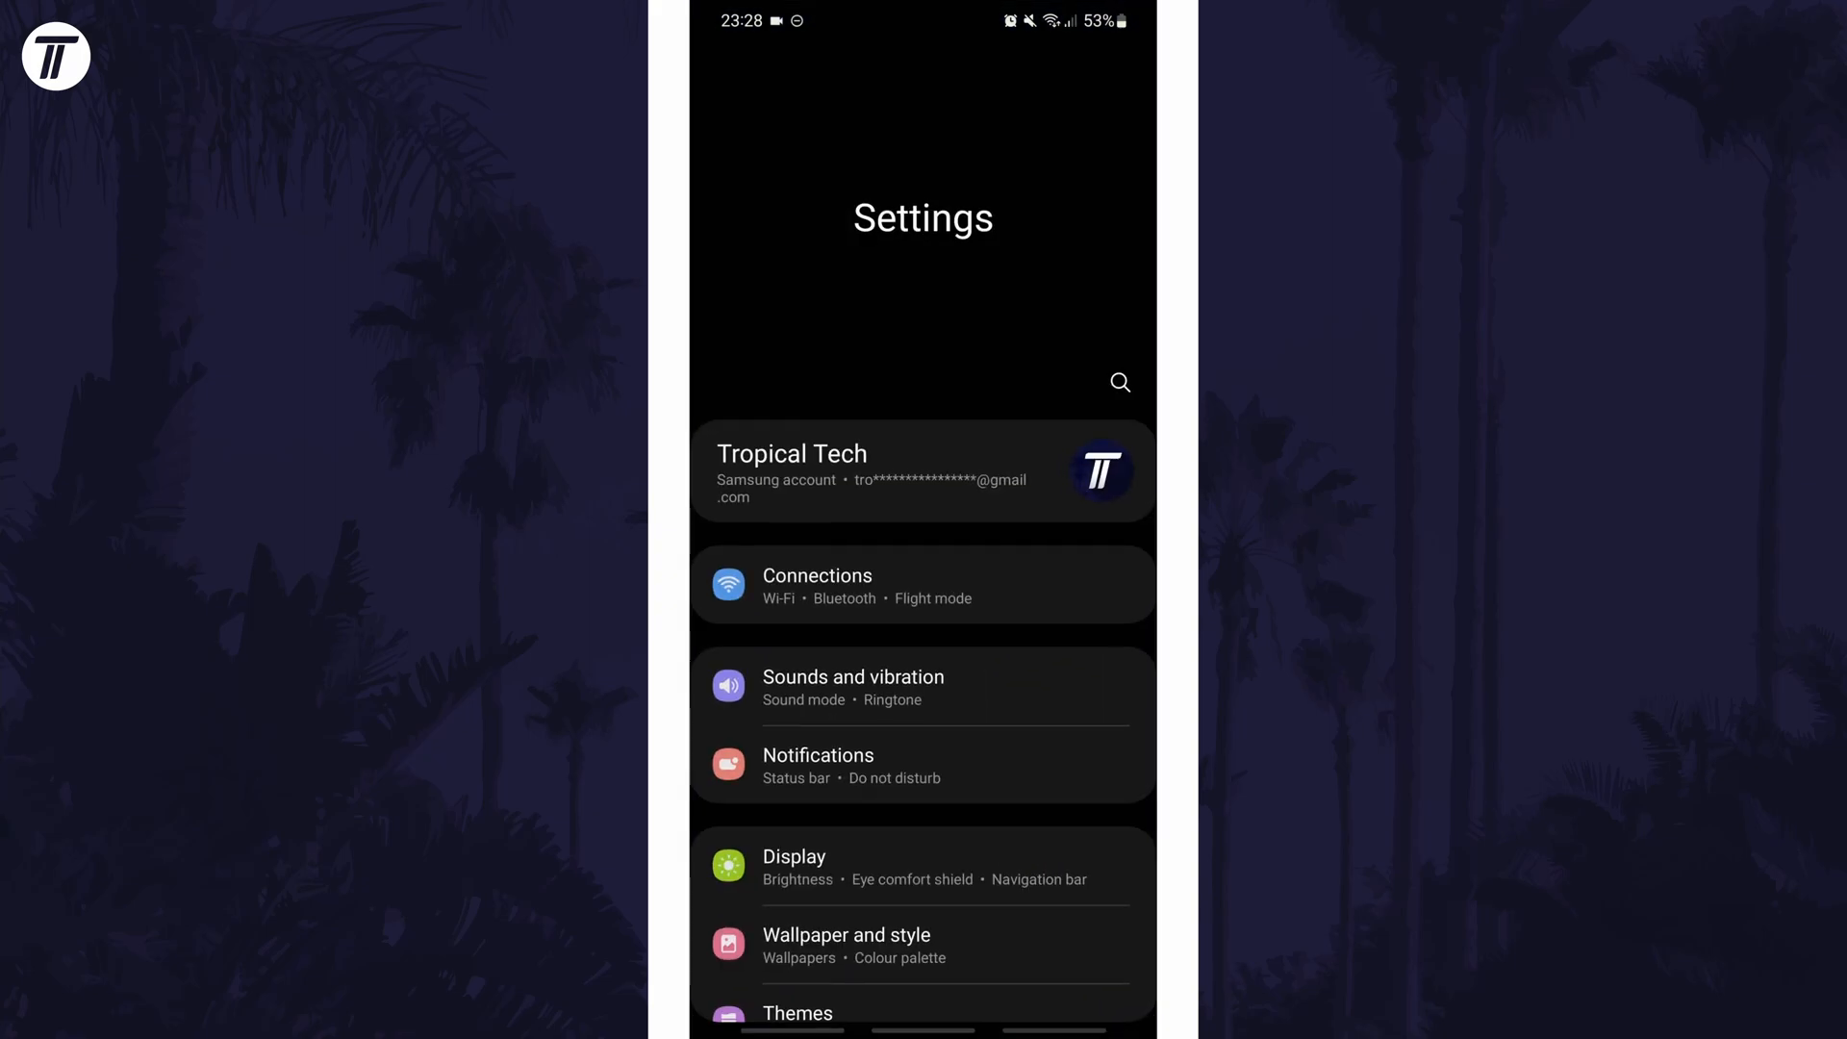
- Scroll through Display settings to reach the Navigation bar page
{"action": "scroll", "scroll_direction": "up", "scroll_amount": 3}
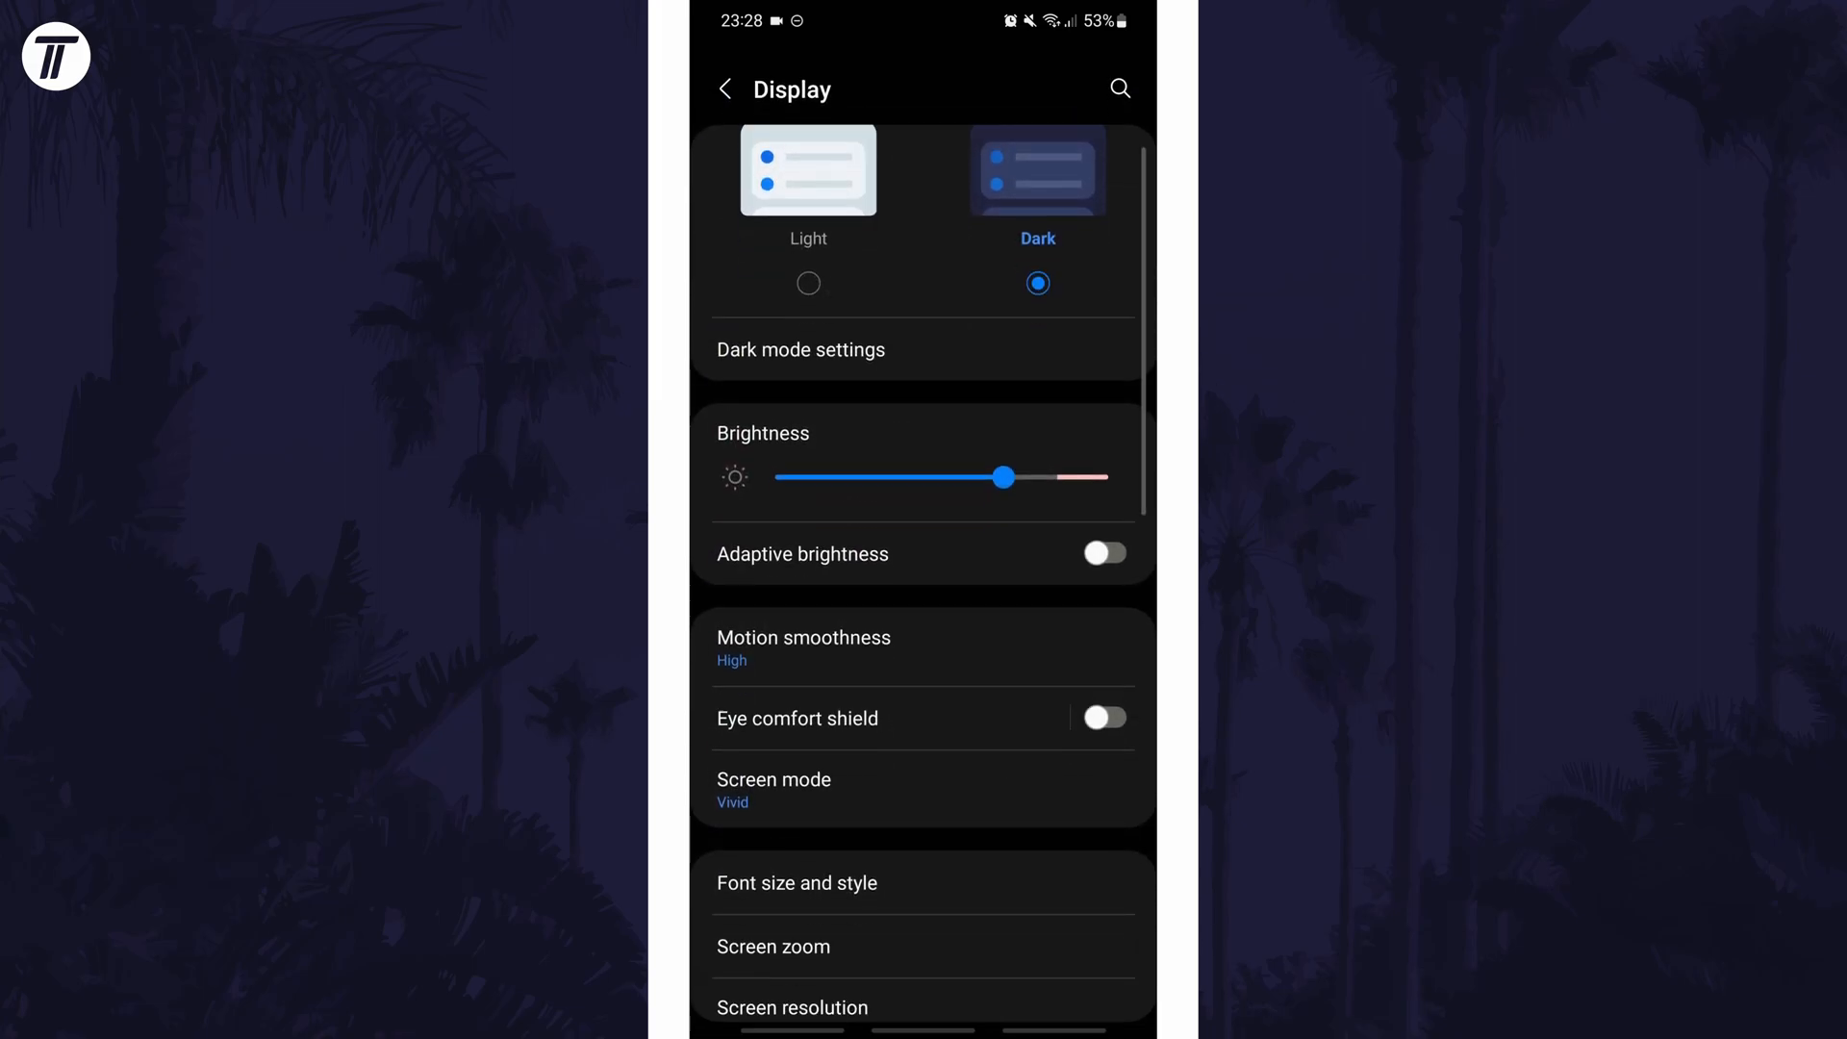
{"action": "scroll", "scroll_direction": "down", "scroll_amount": 3}
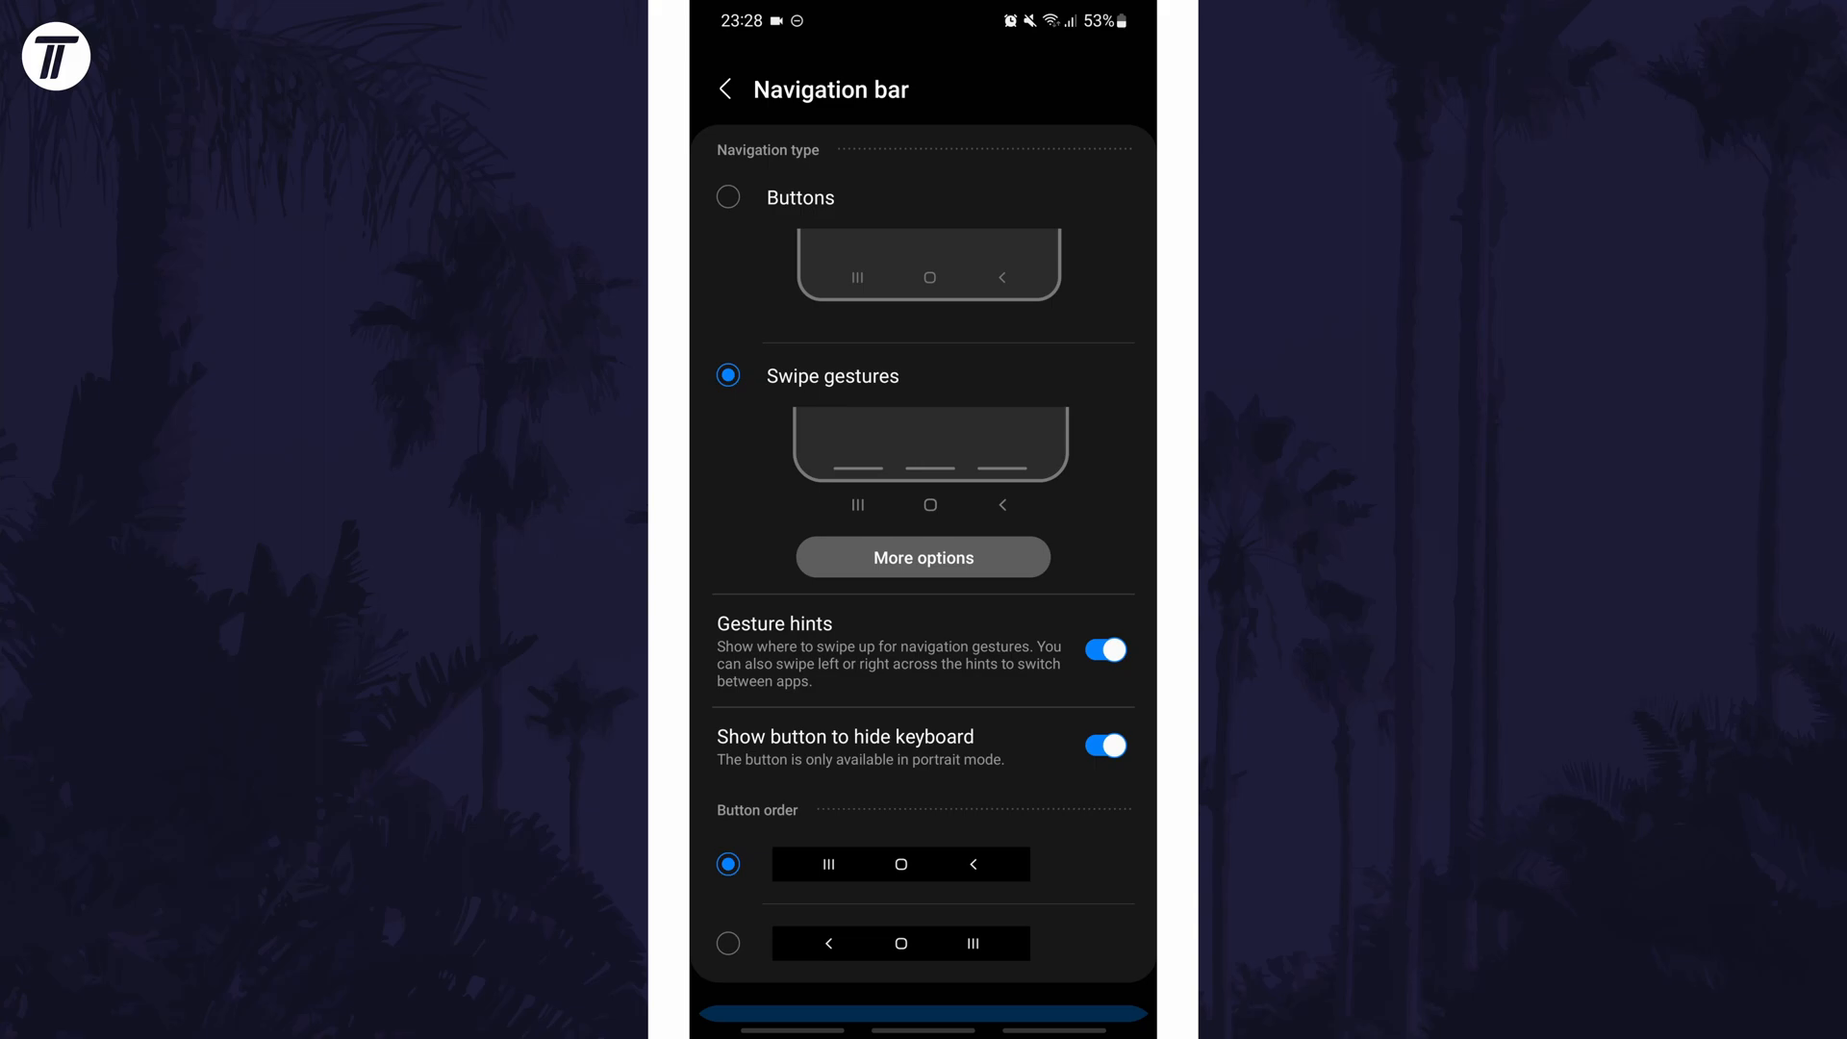
- Set the navigation type to Buttons, then return it to Swipe gestures
{"action": "left_click", "coordinate": [727, 196]}
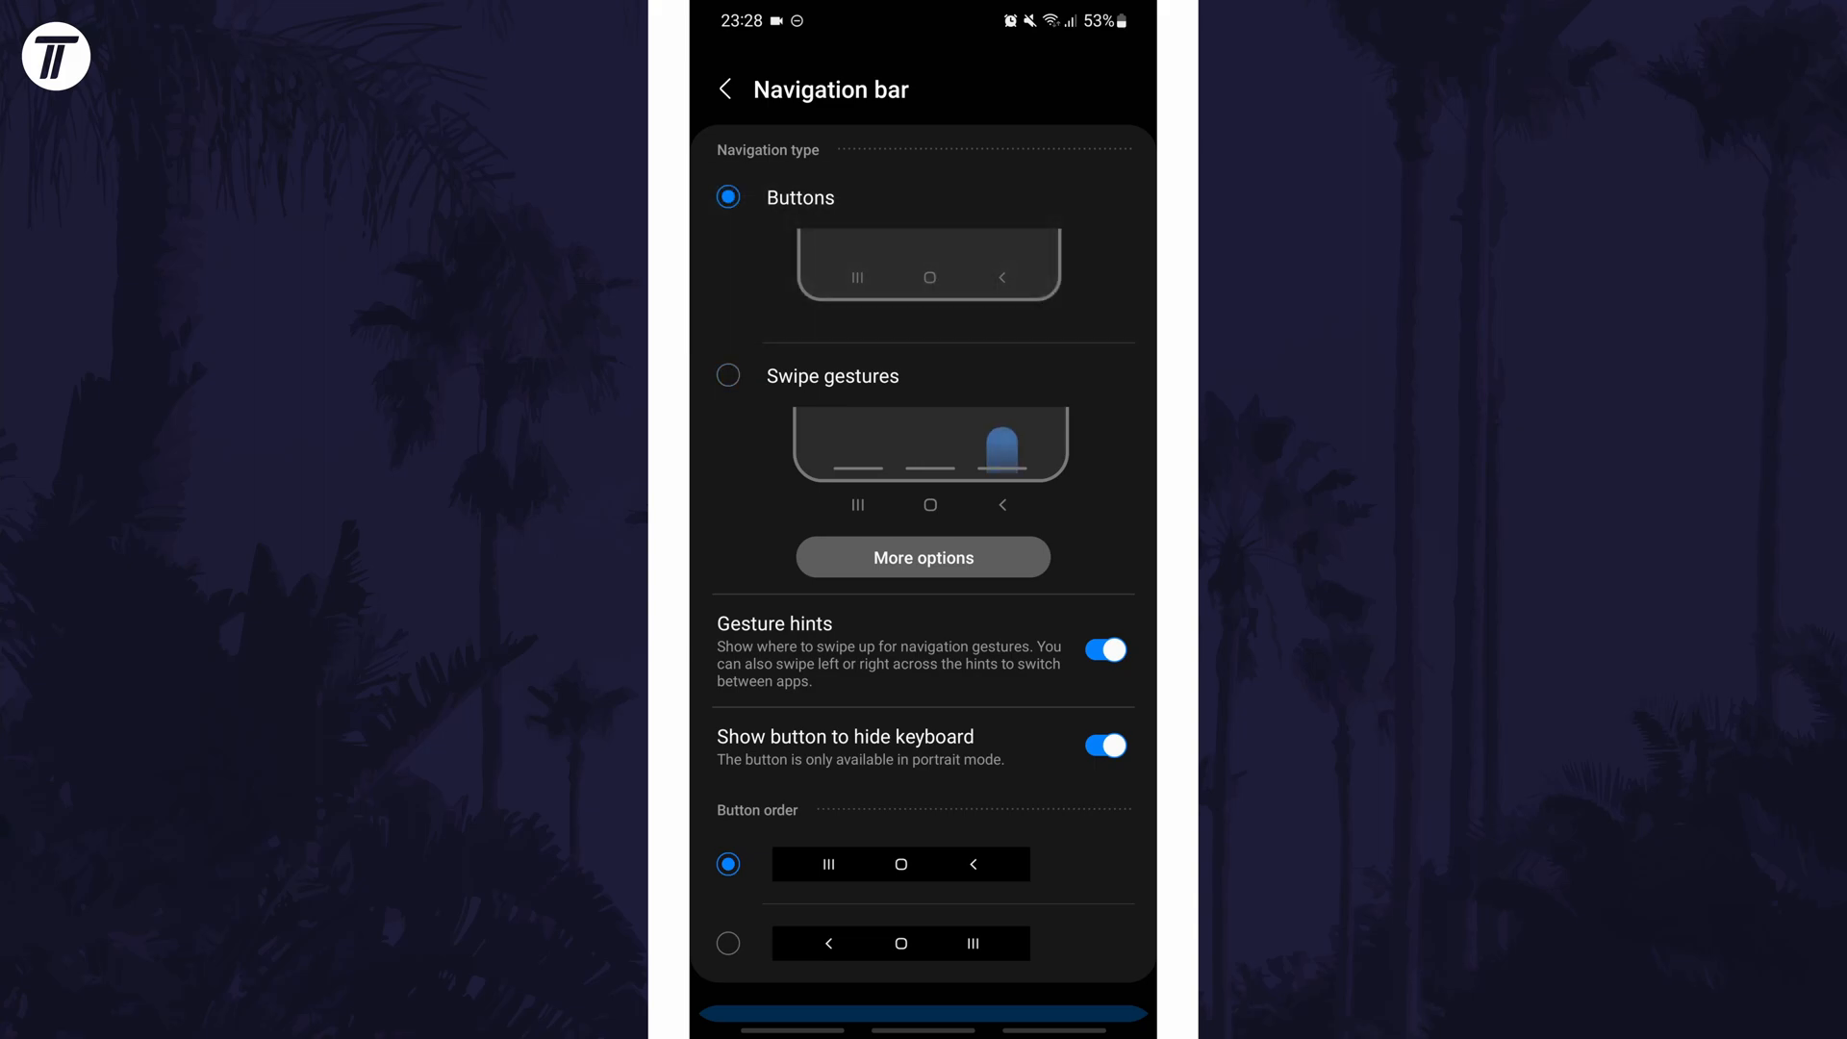
{"action": "left_click", "coordinate": [728, 374]}
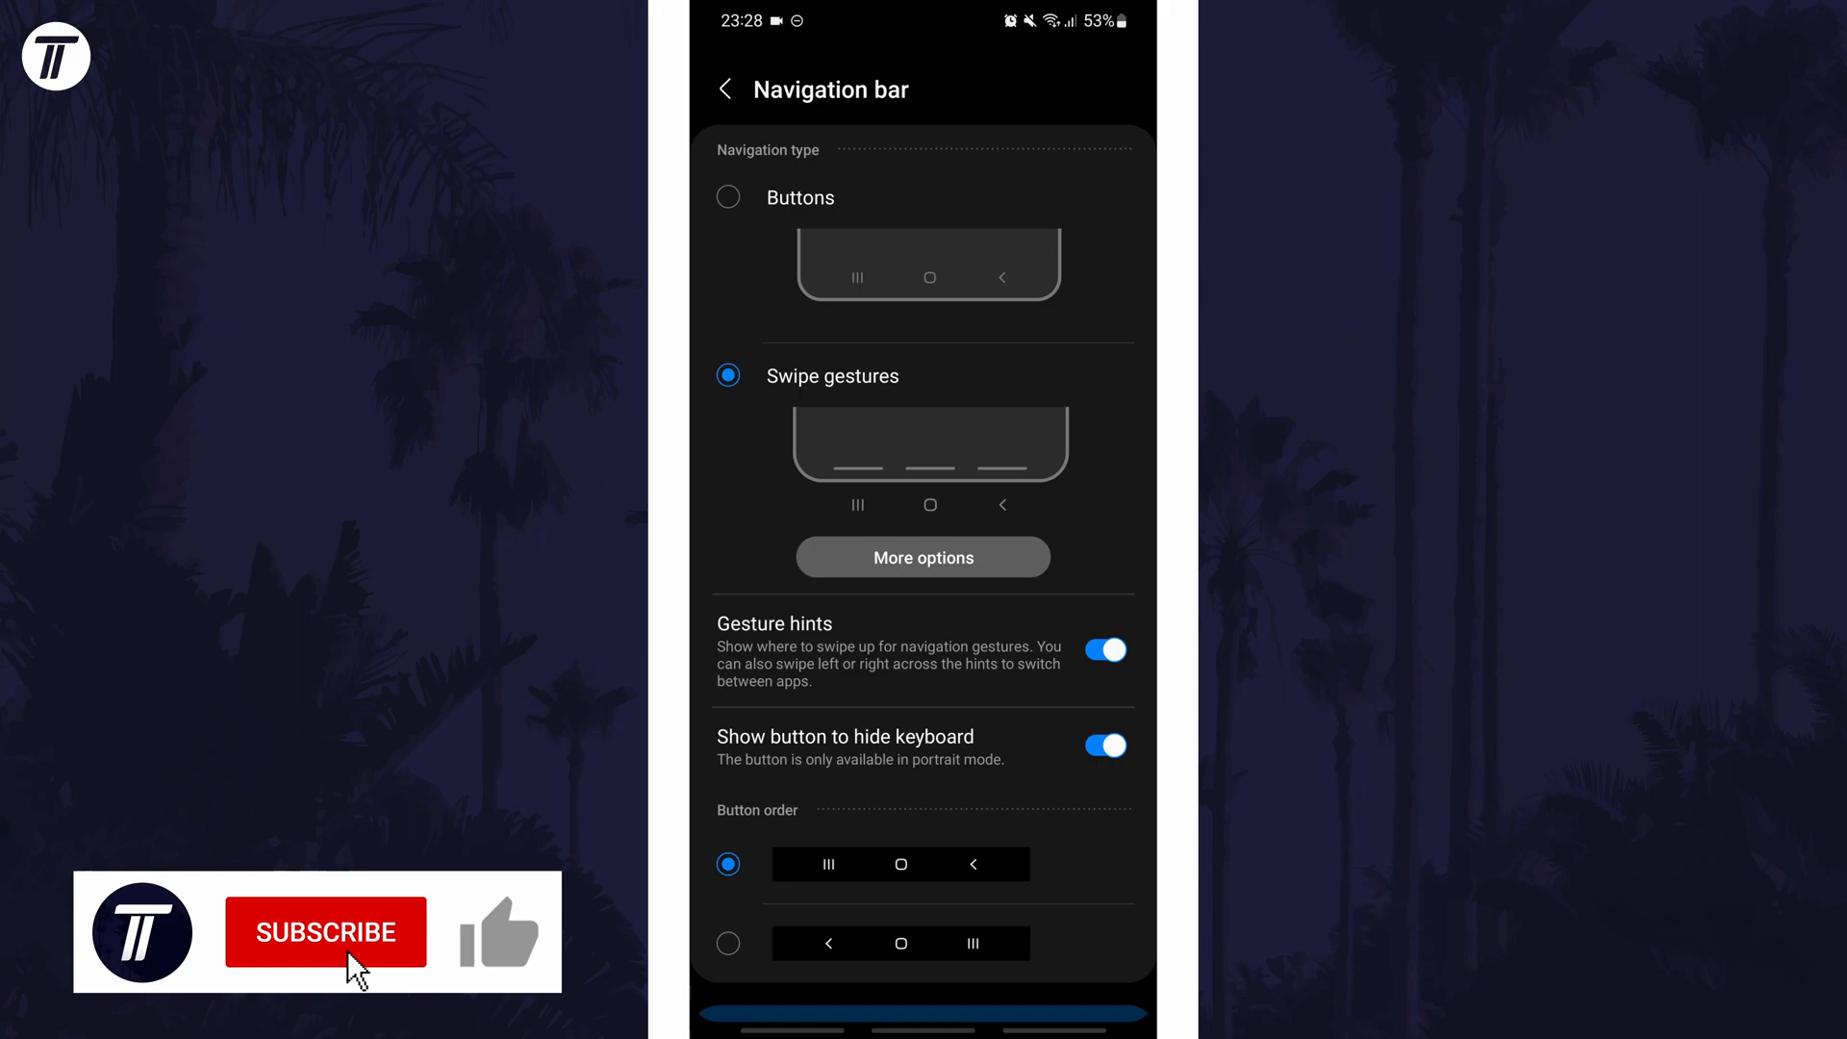
{"action": "left_click", "coordinate": [325, 932]}
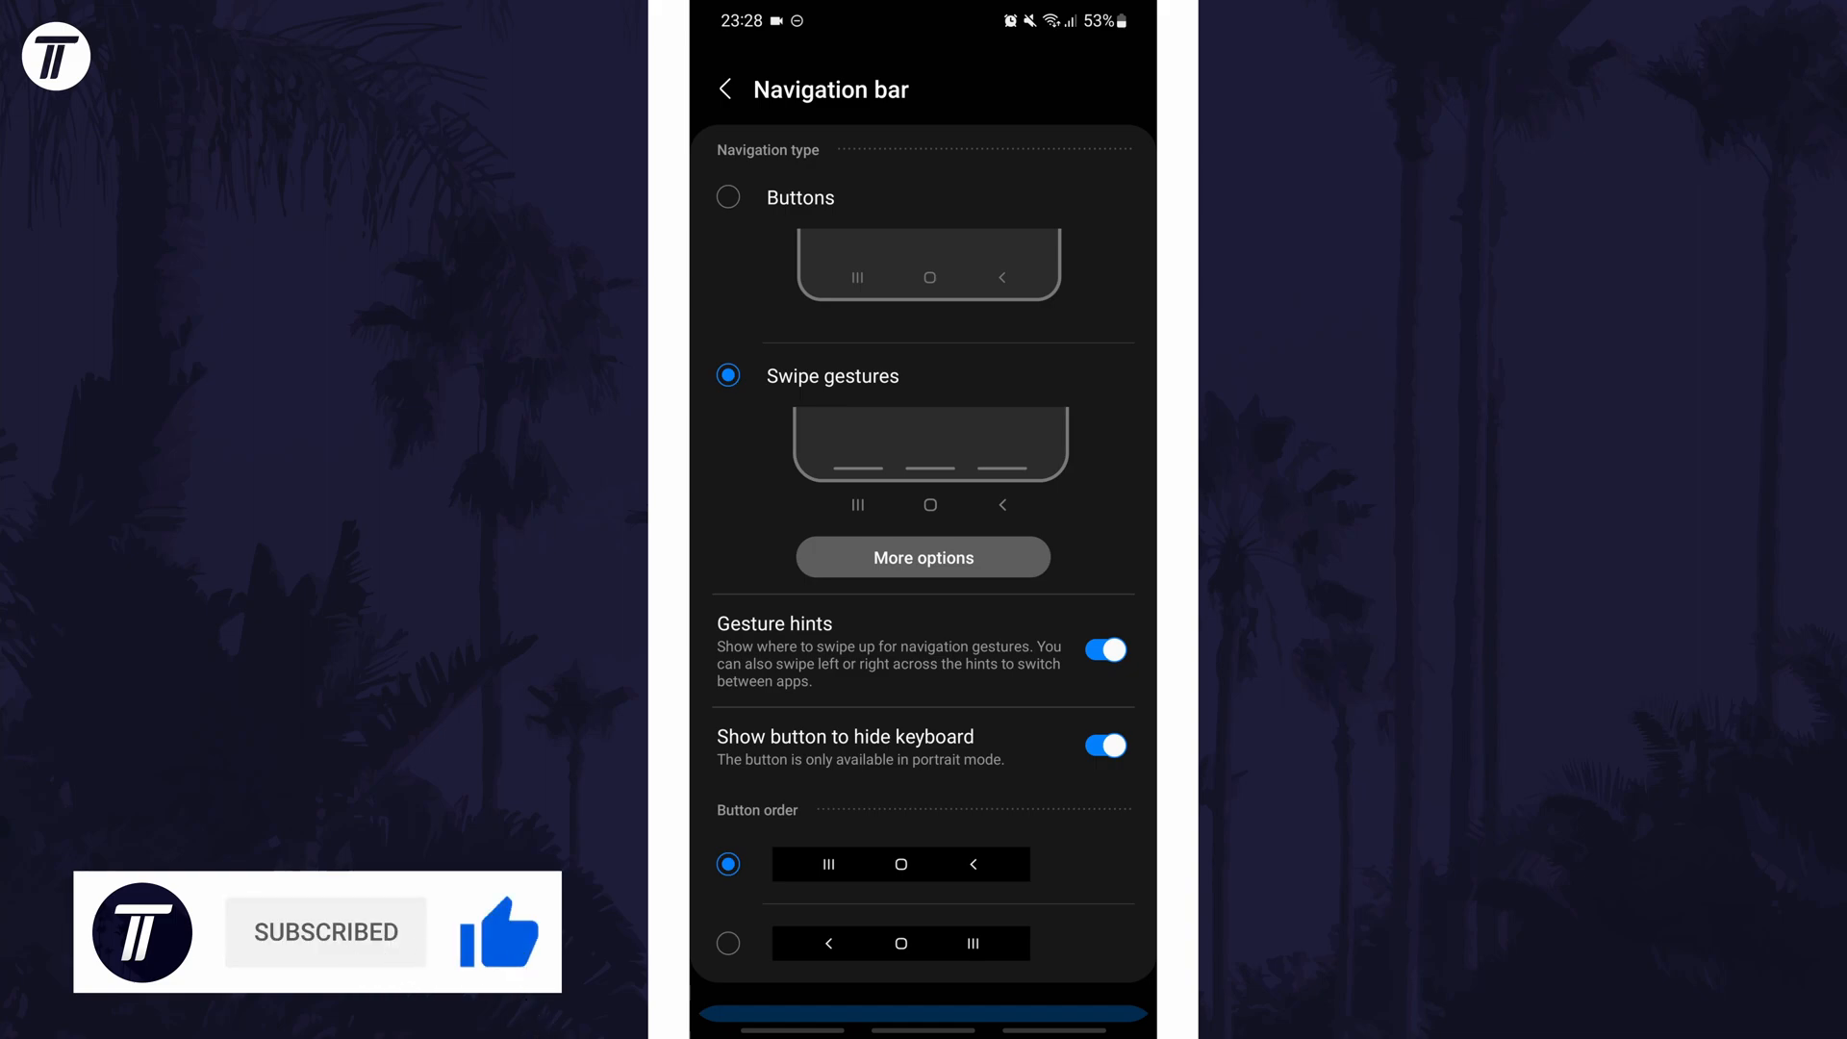